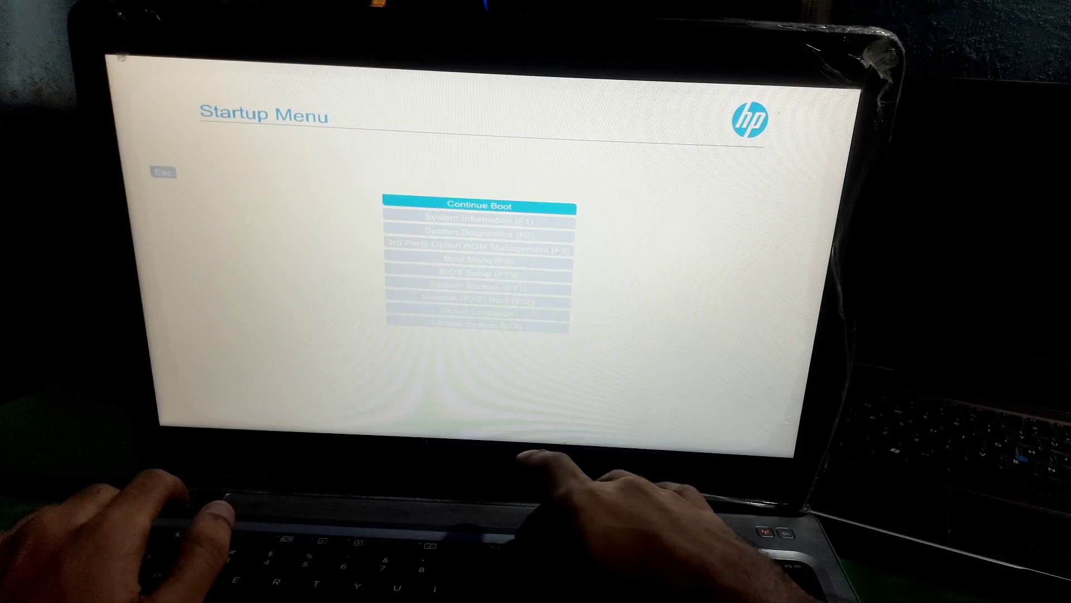
# Enter the BIOS Setup utility from the startup menu using F10.
pyautogui.press('F10')
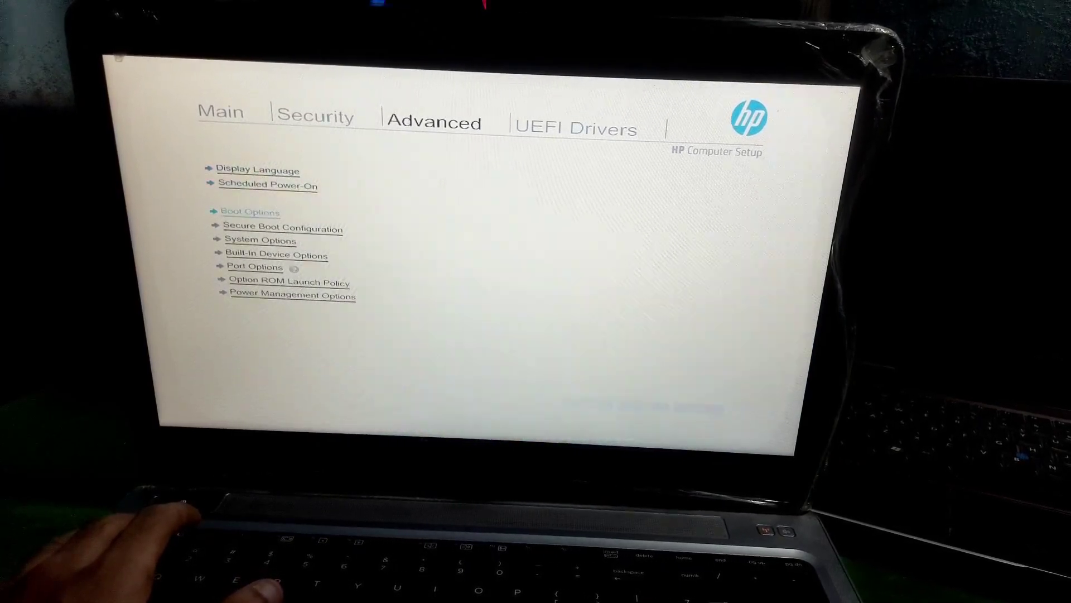
# Save the current BIOS settings and confirm Yes at the Save Changes prompt.
pyautogui.click(251, 212)
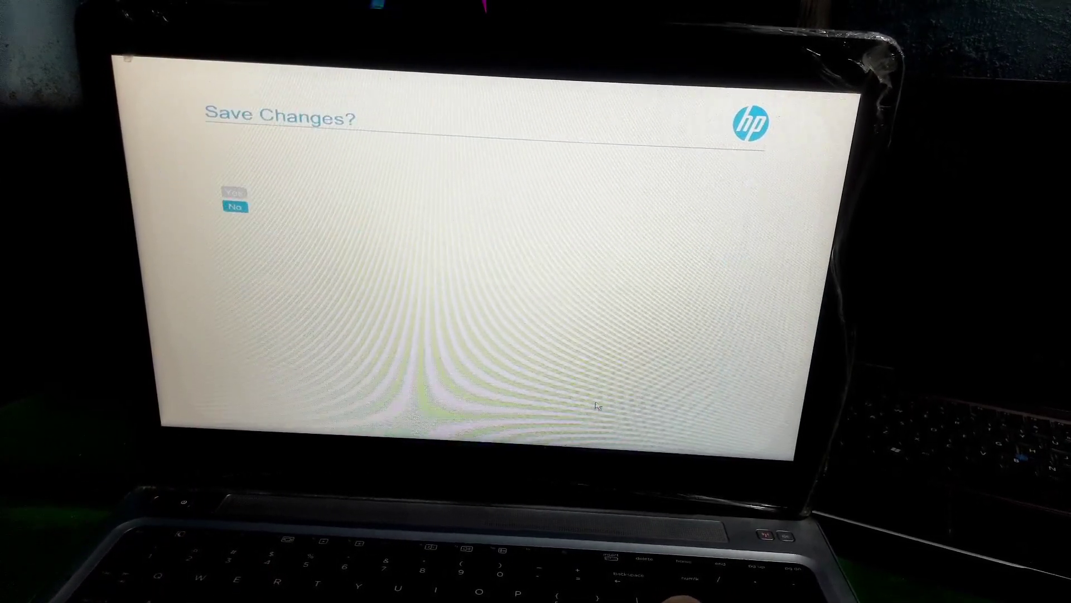
pyautogui.click(236, 208)
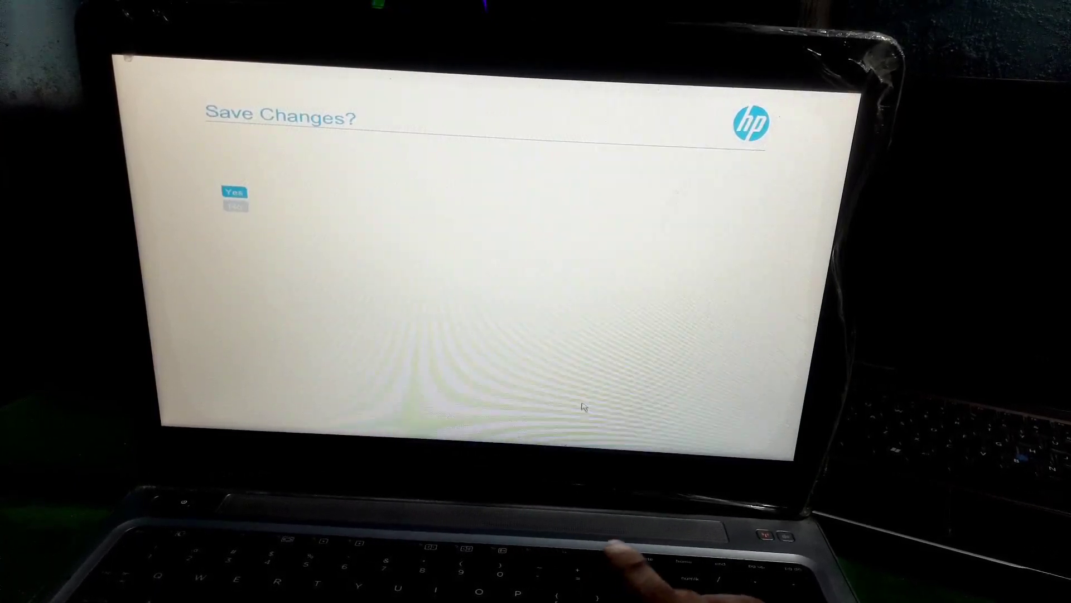
pyautogui.click(235, 192)
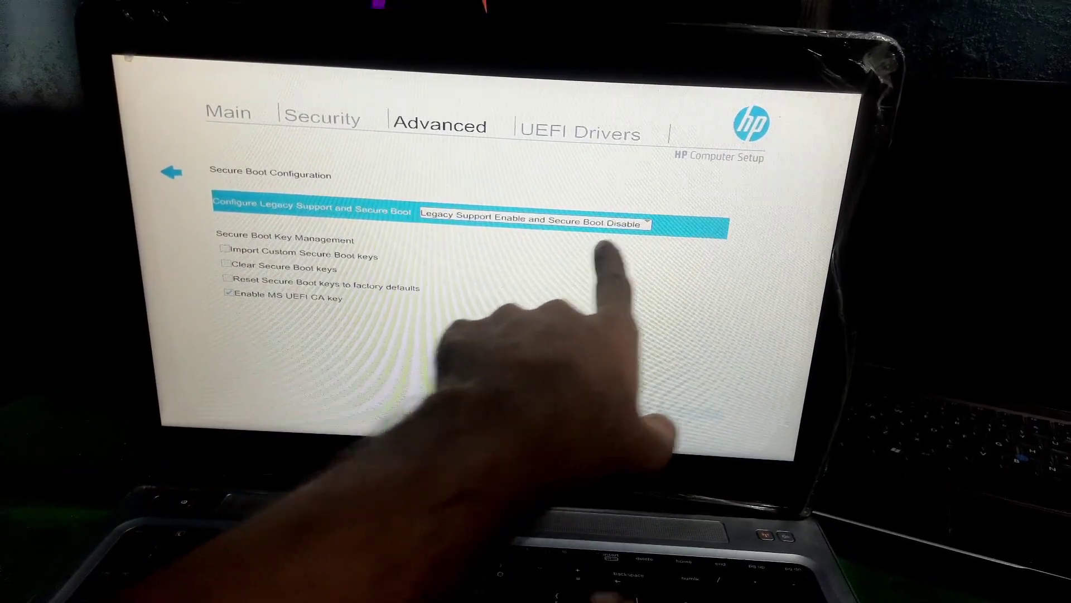
# Set Secure Boot Configuration to 'Legacy Support Disable and Secure Boot Enable' and confirm saving.
pyautogui.click(534, 222)
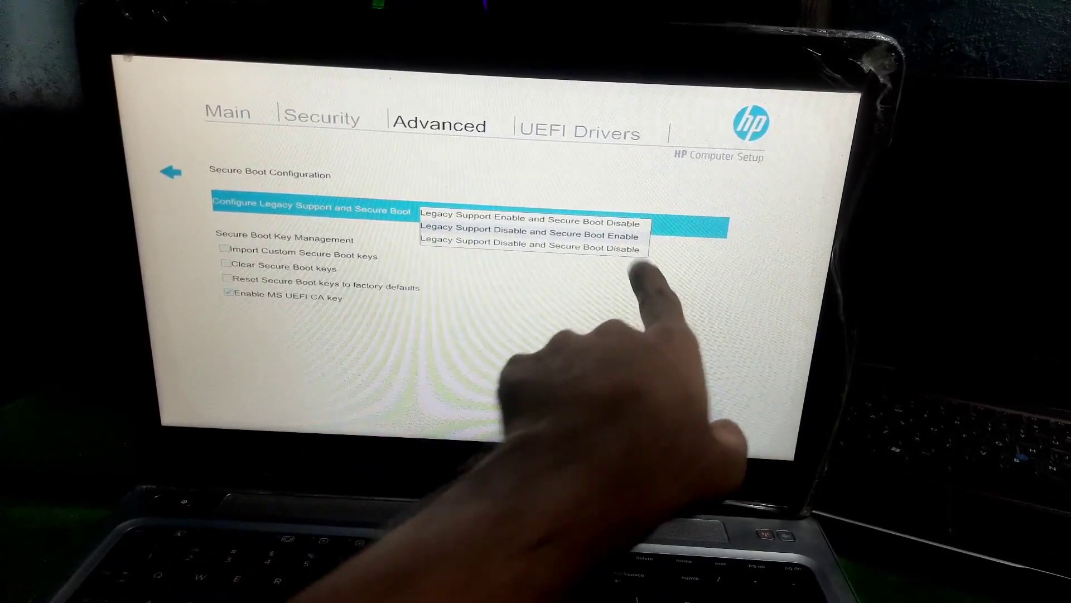
pyautogui.click(531, 234)
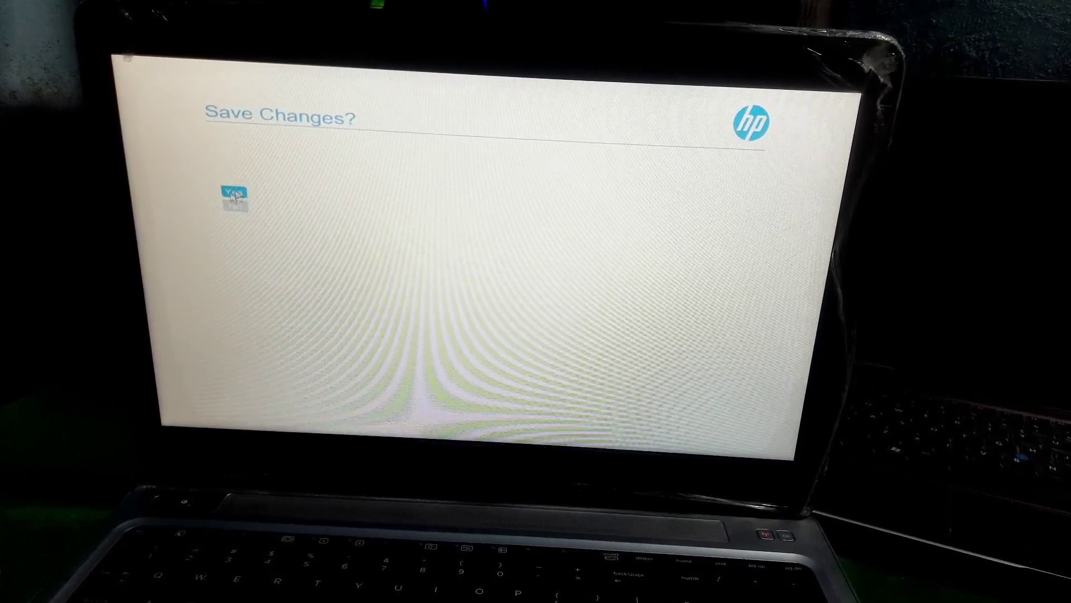
pyautogui.click(234, 198)
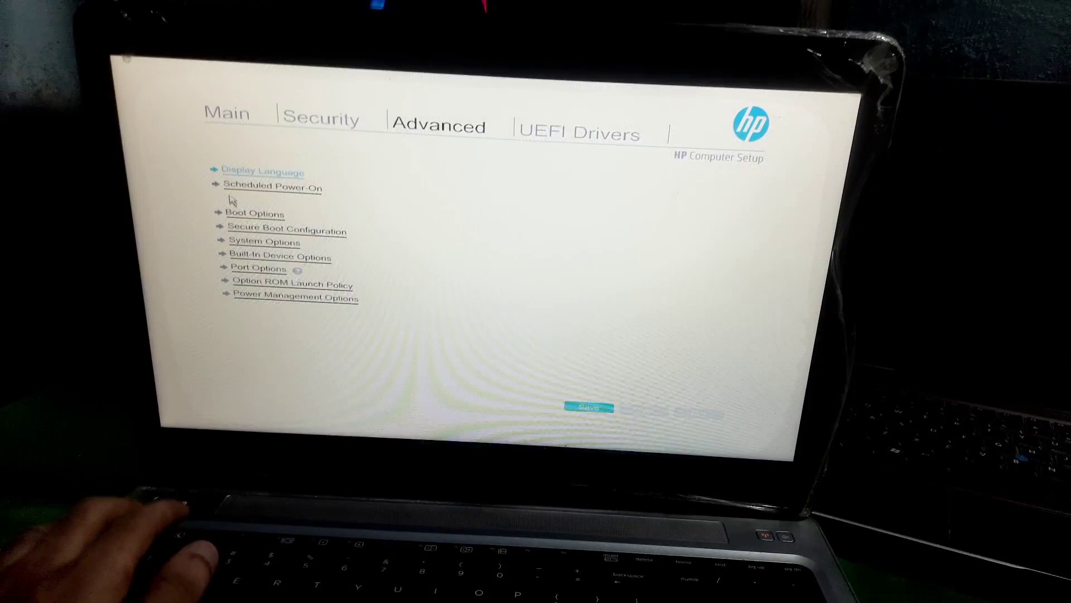